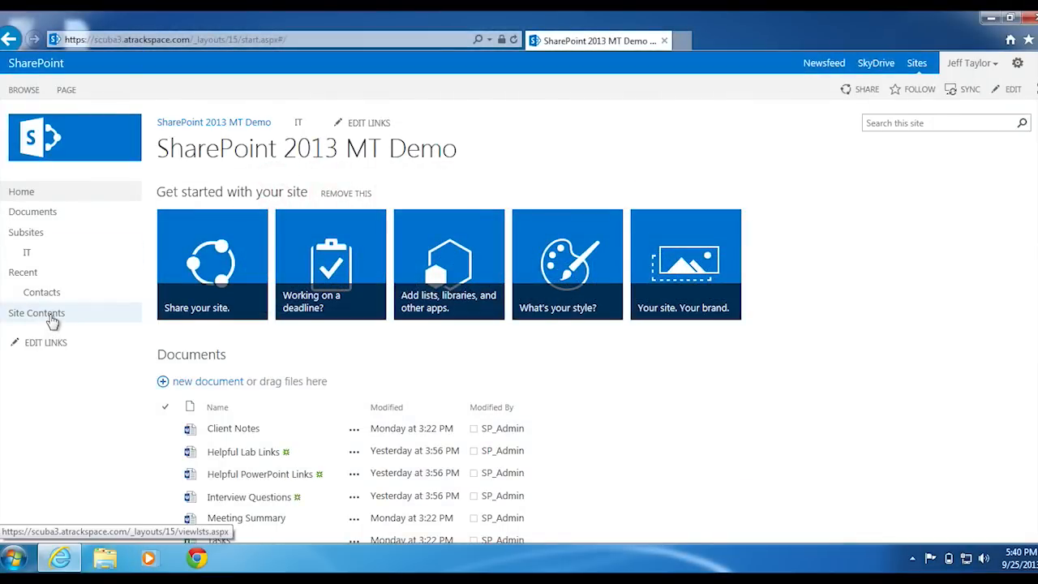
Go to the Site Contents page from the Quick Launch navigation
click(36, 312)
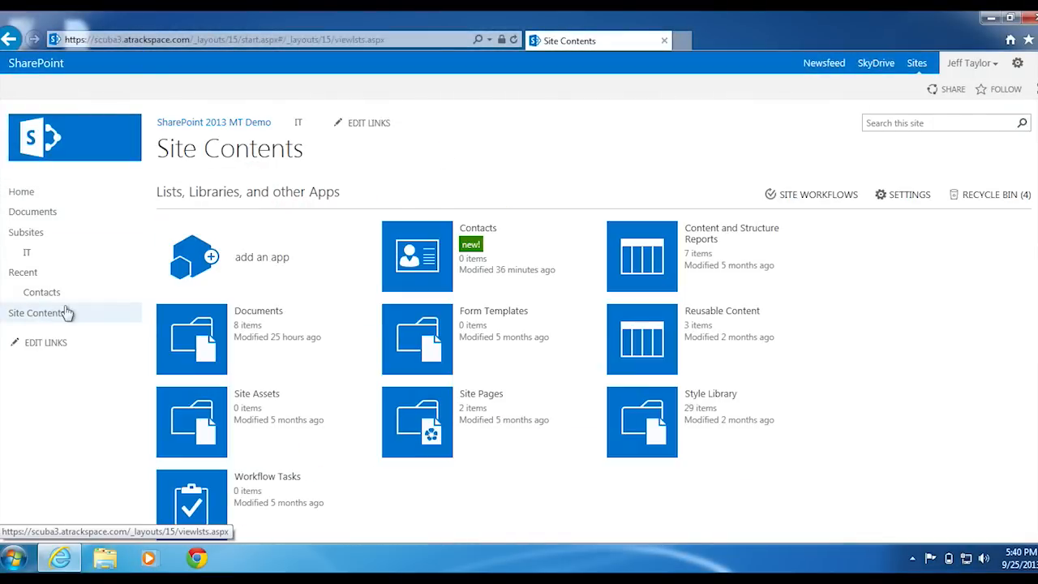
mouse_move(243, 186)
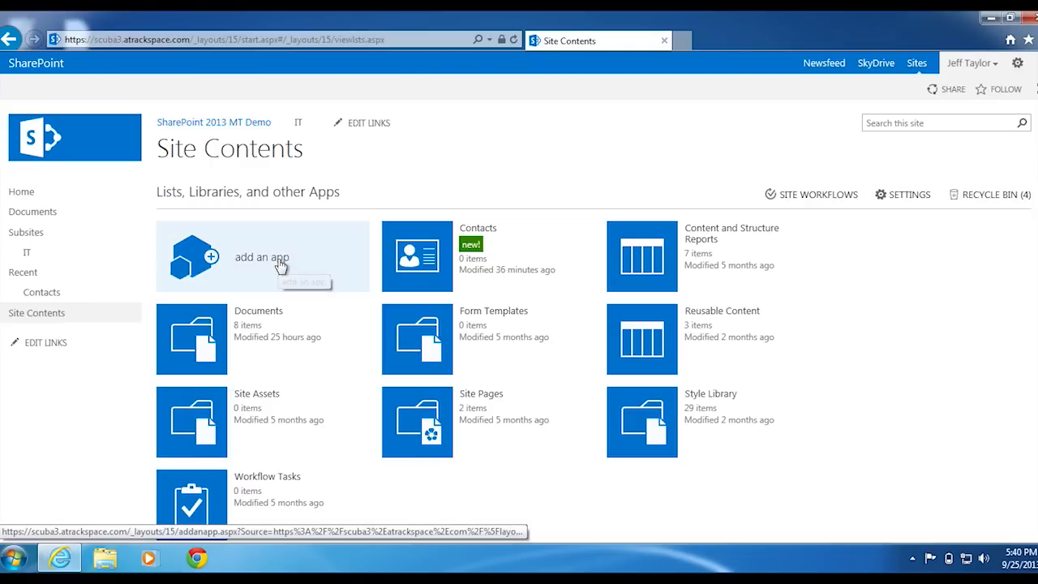
Browse the apps you can add and view the Document Library app's details
click(261, 257)
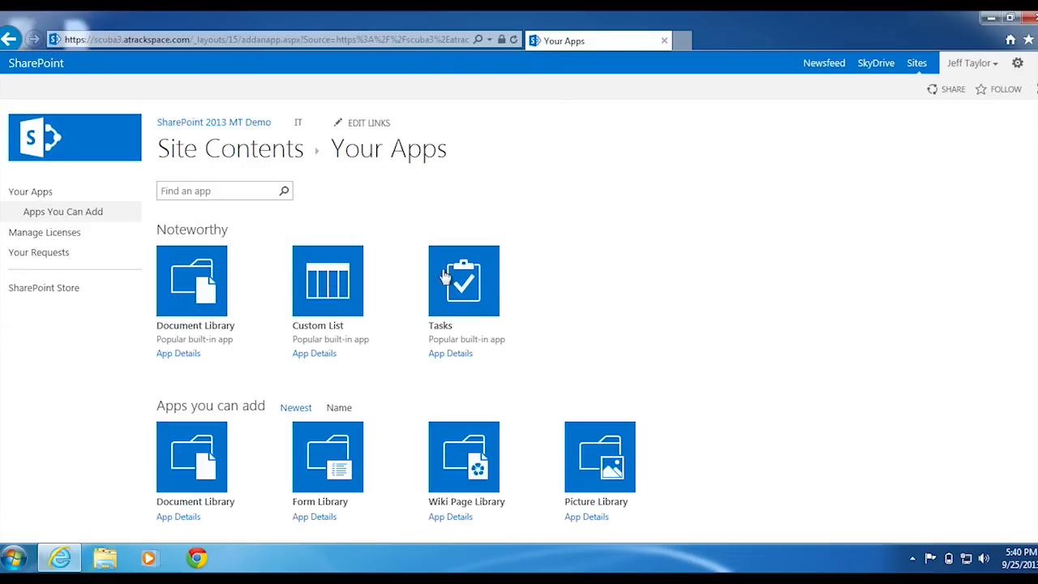
scroll(down, 3)
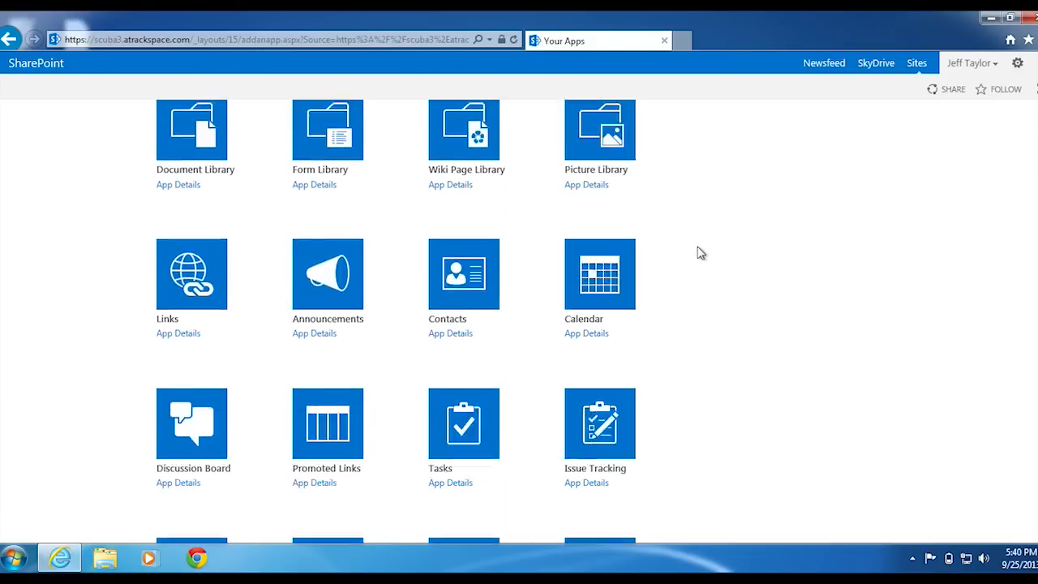
scroll(down, 3)
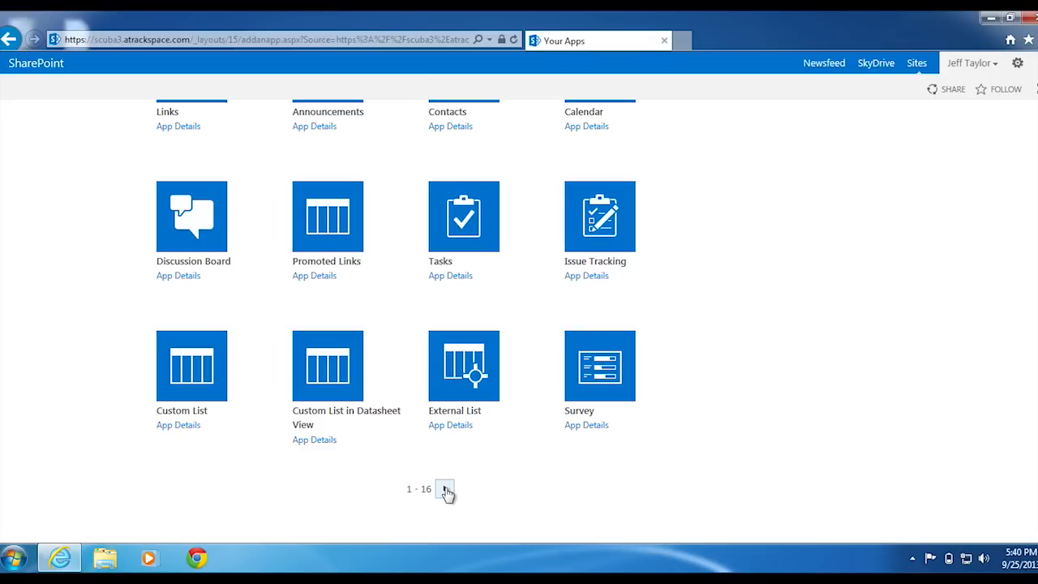
click(445, 490)
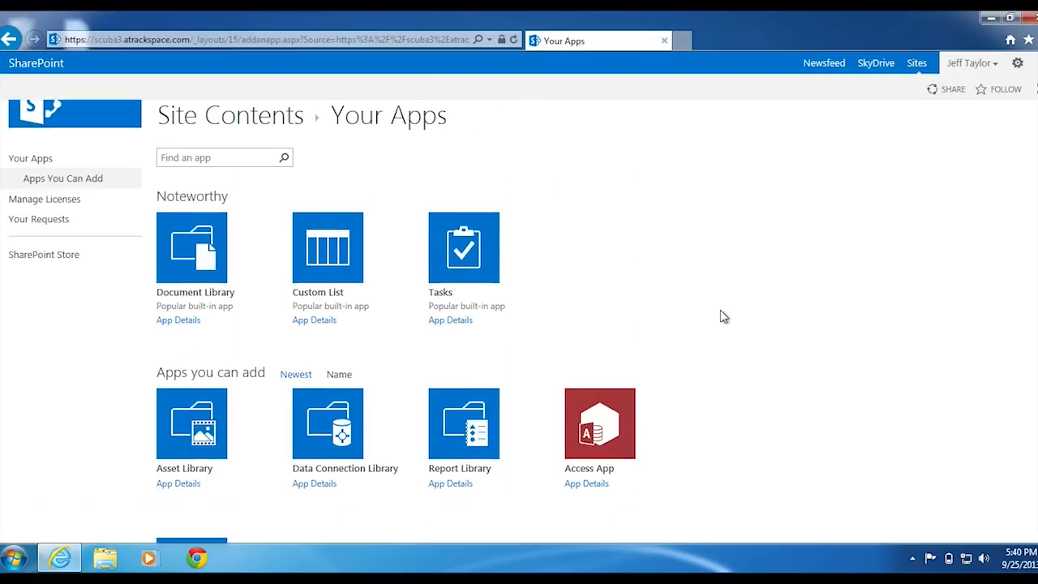
scroll(down, 3)
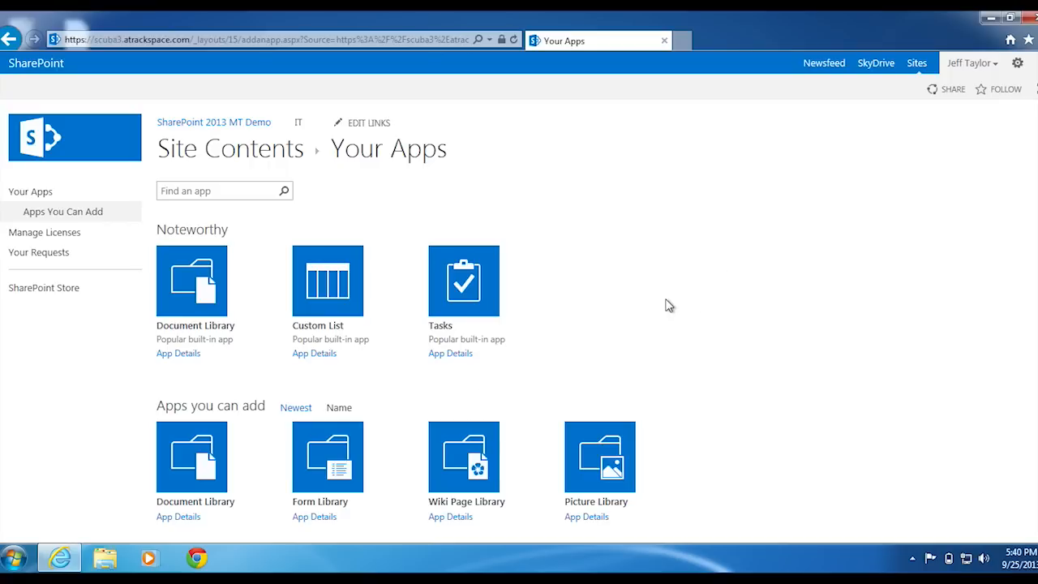
mouse_move(256, 351)
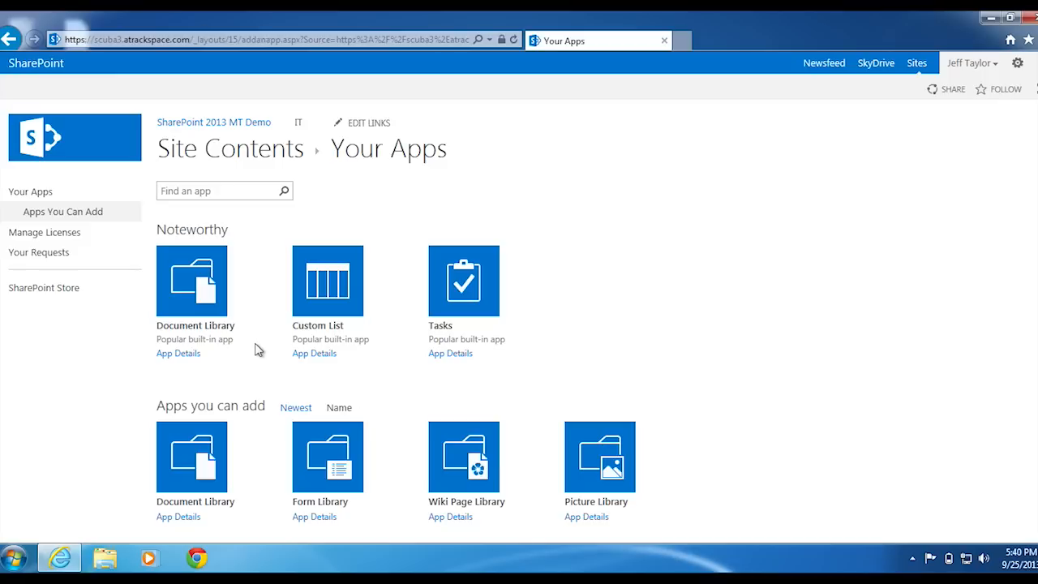
mouse_move(179, 354)
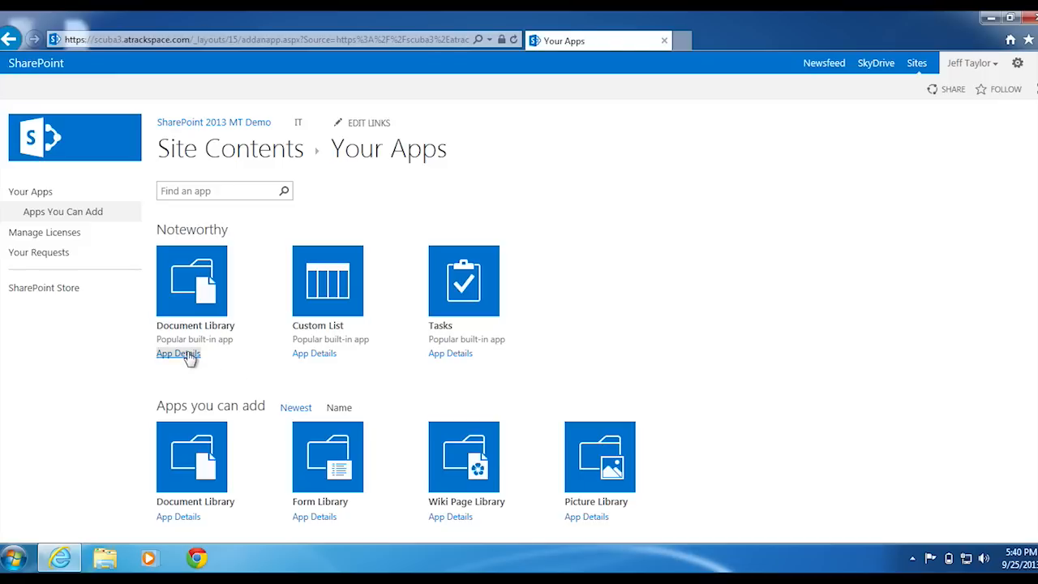
click(178, 354)
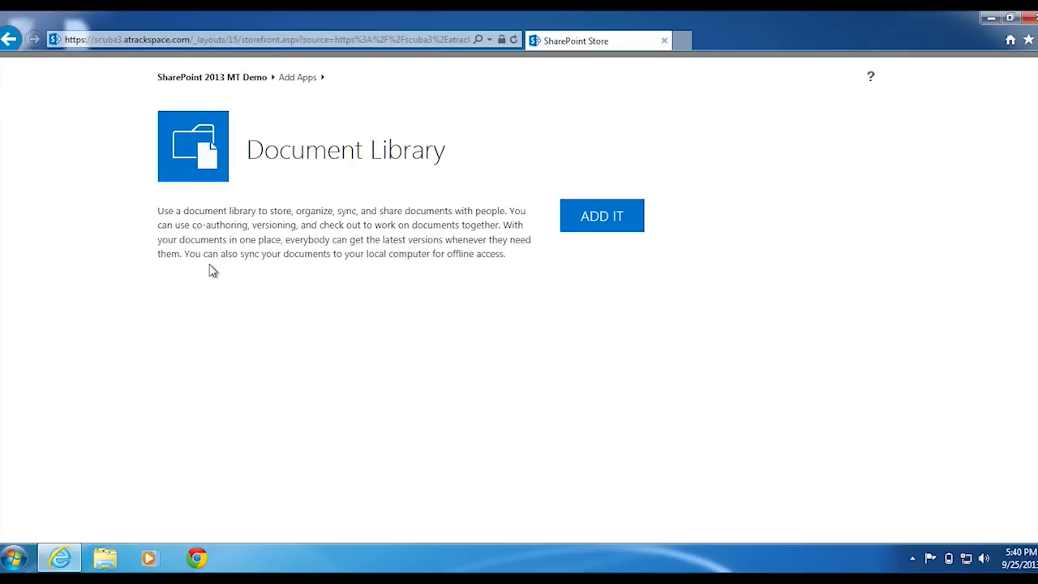
mouse_move(415, 258)
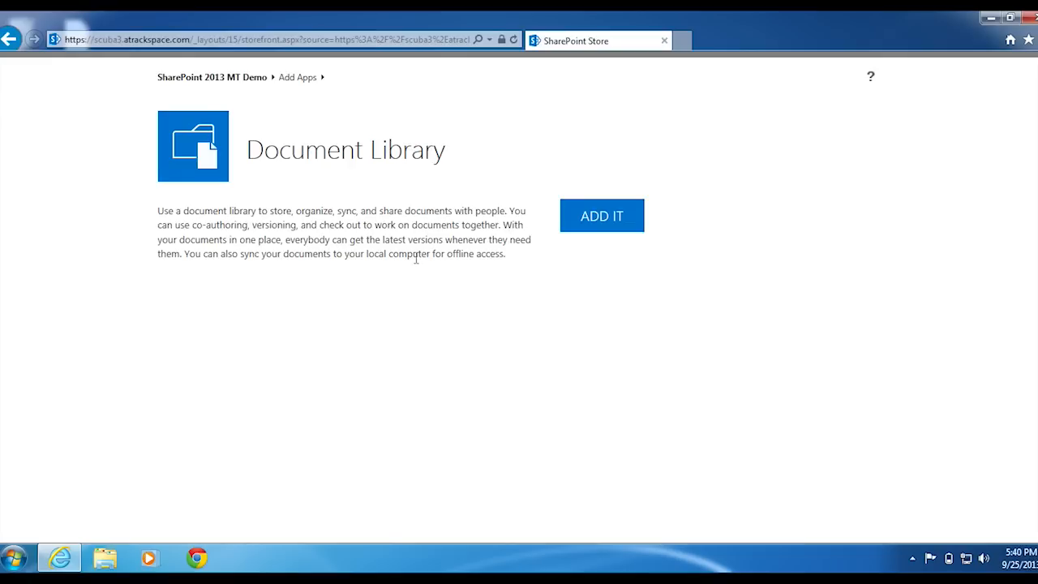
Add the Document Library app and name it CustomerDocuments, removing the stray space
click(602, 214)
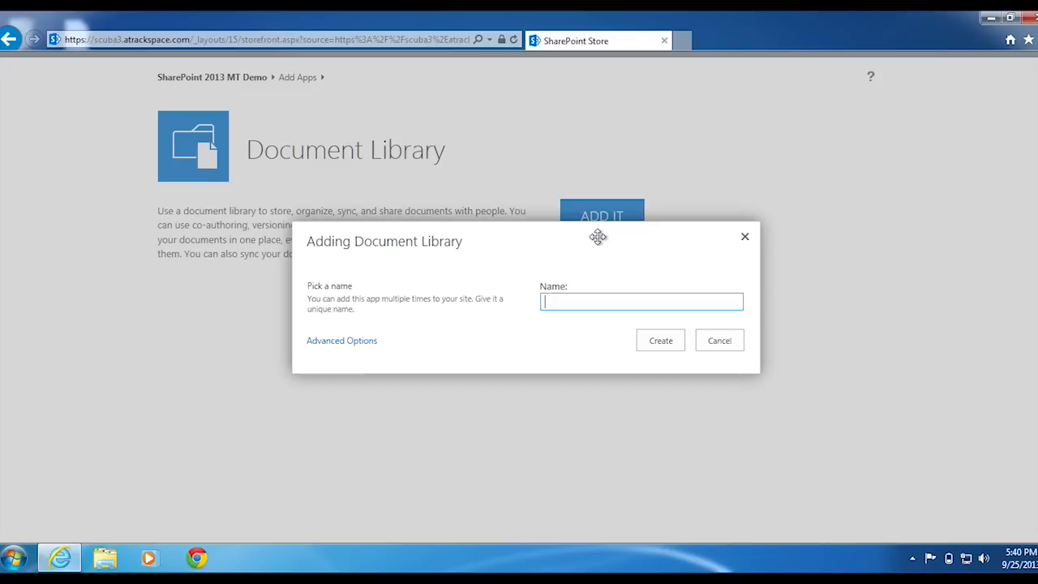
mouse_move(600, 240)
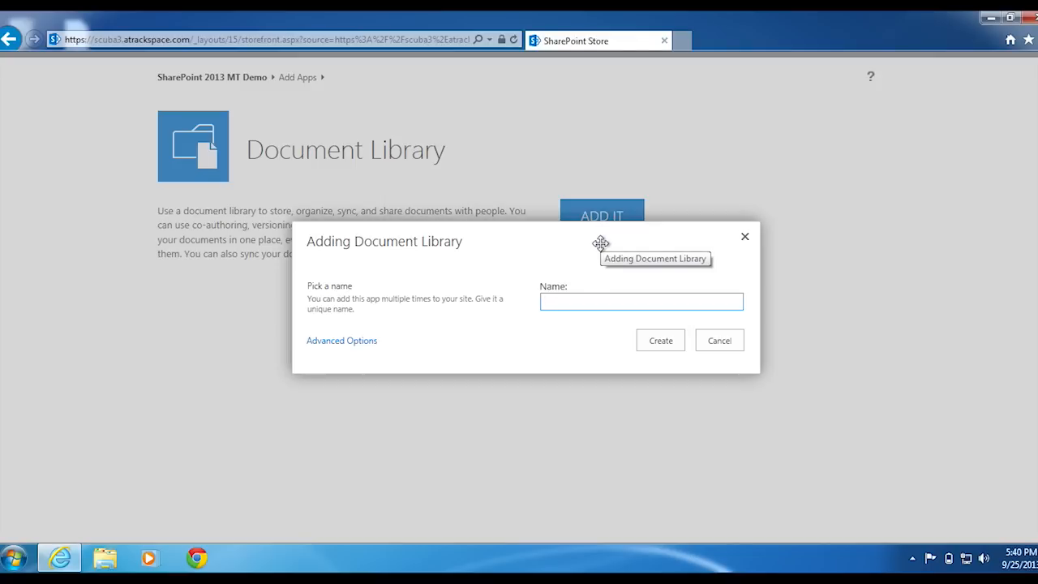
mouse_move(600, 243)
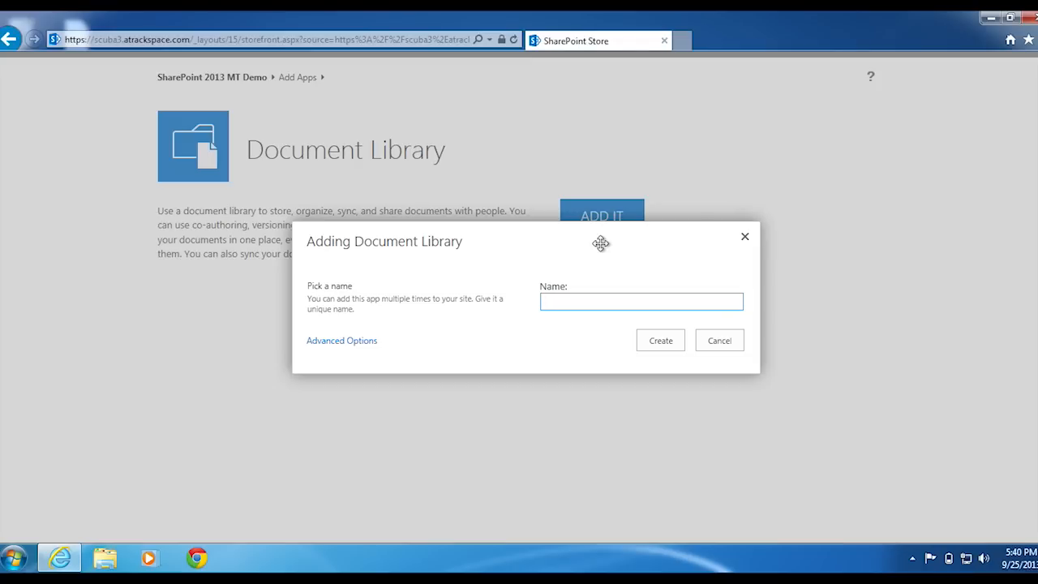
click(640, 300)
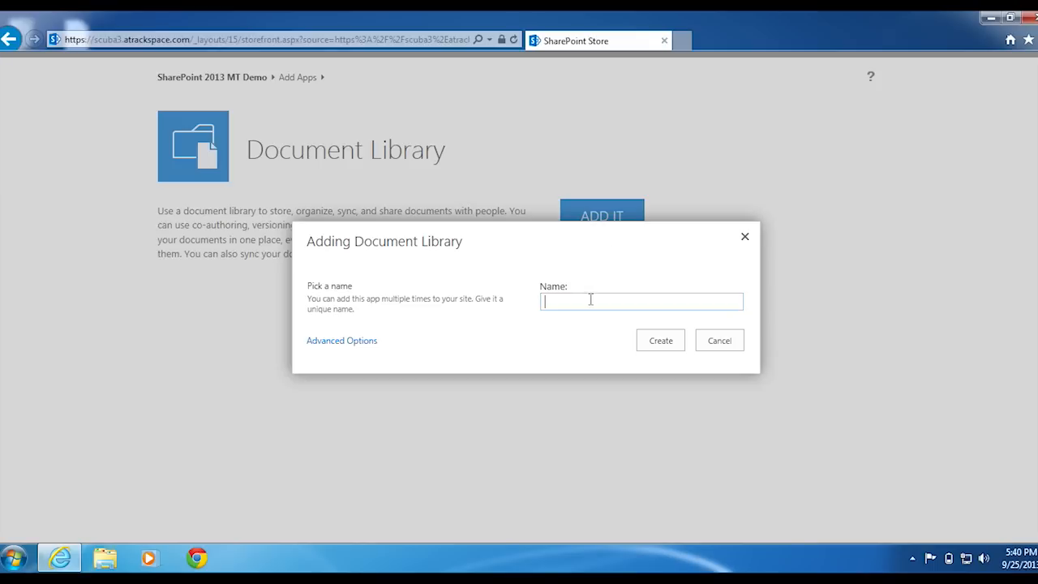
text(Customer Docu)
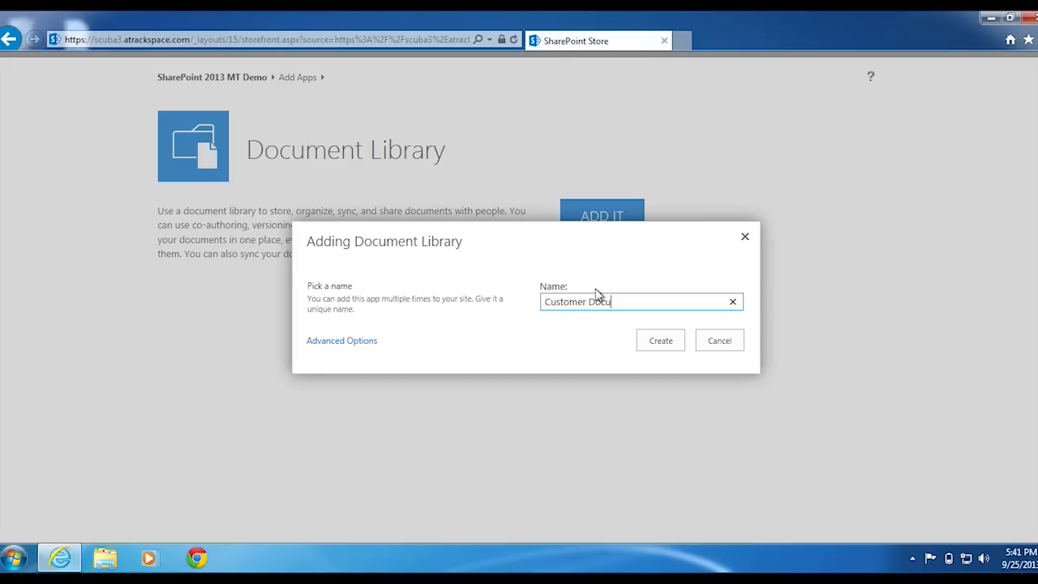
text(ments)
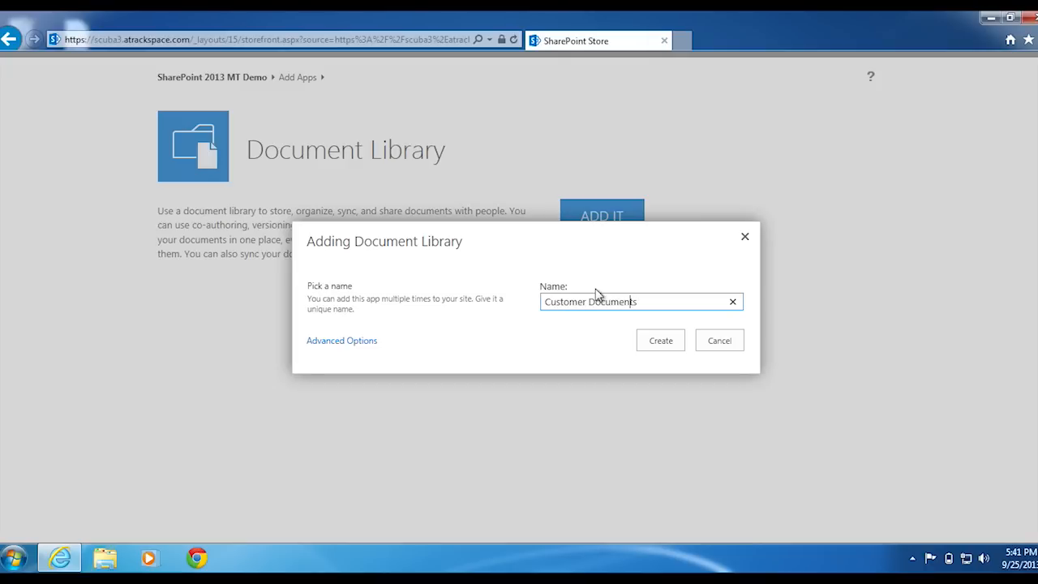
key(Backspace)
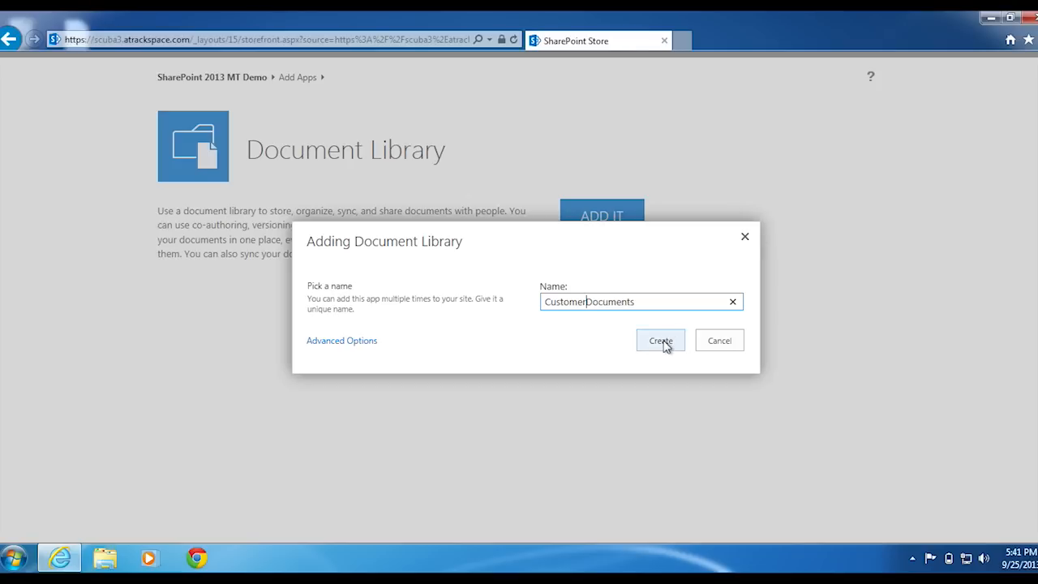
Create the CustomerDocuments library and view its empty All Documents page
click(660, 341)
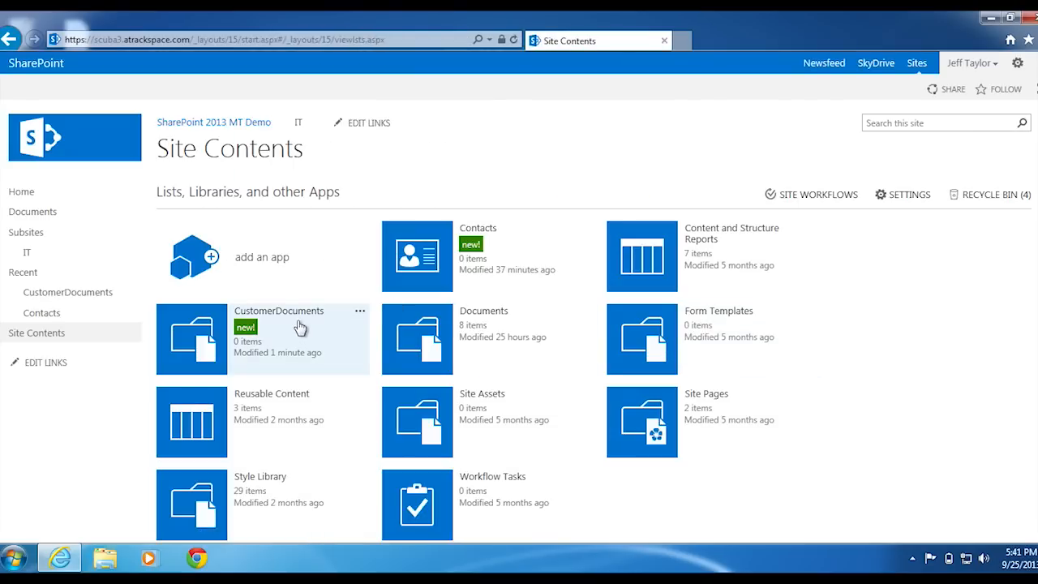
mouse_move(312, 333)
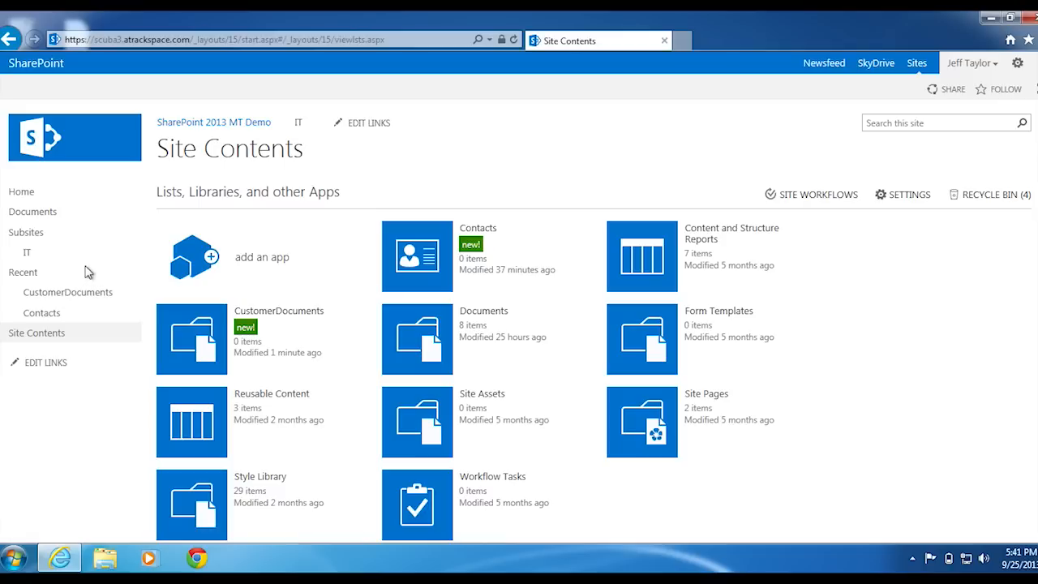
mouse_move(69, 292)
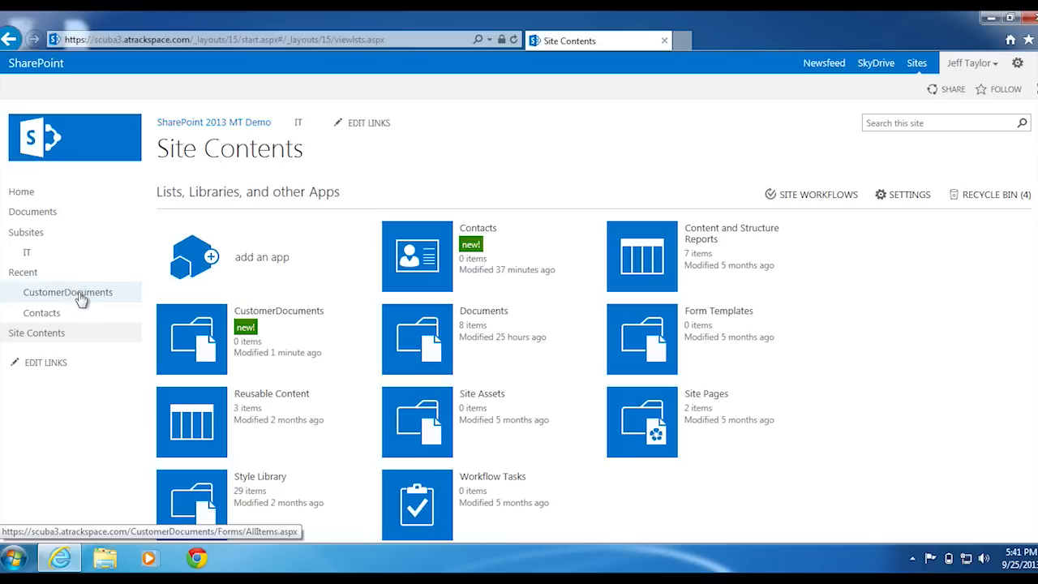
mouse_move(91, 295)
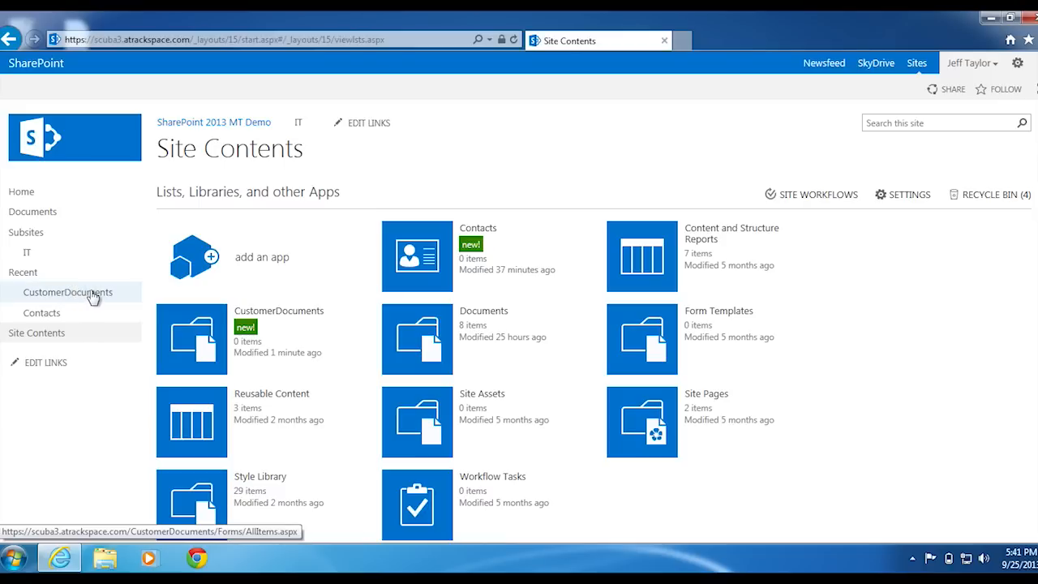
click(68, 292)
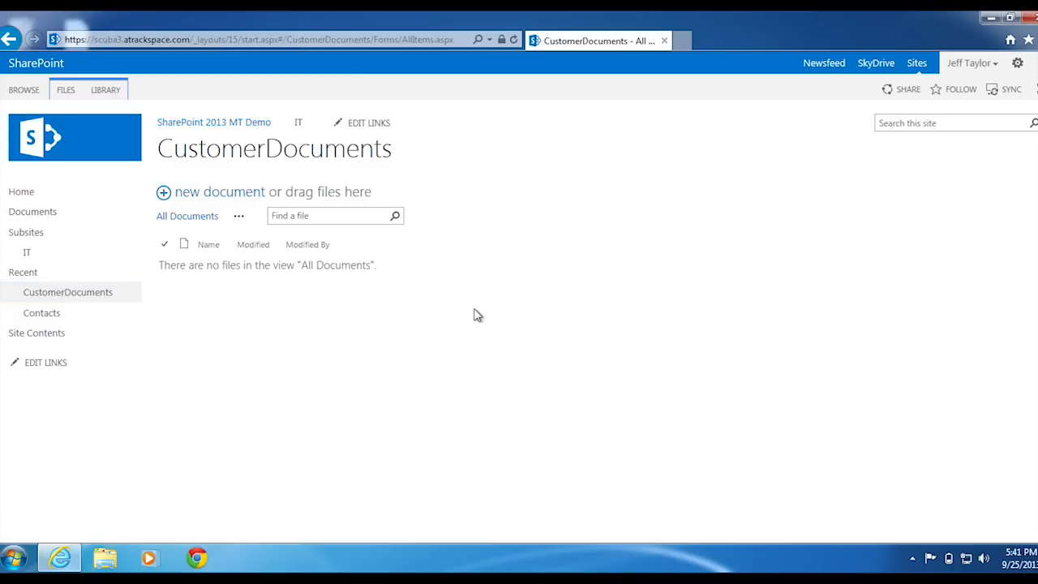